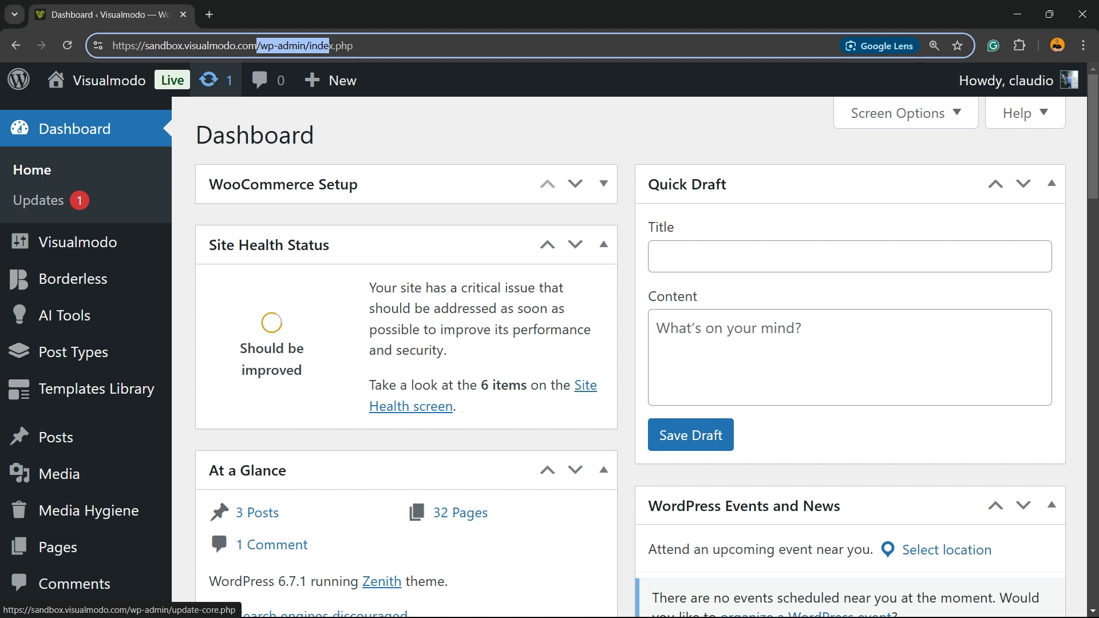
- Open Settings > General from the WordPress admin sidebar
scroll(down, 3)
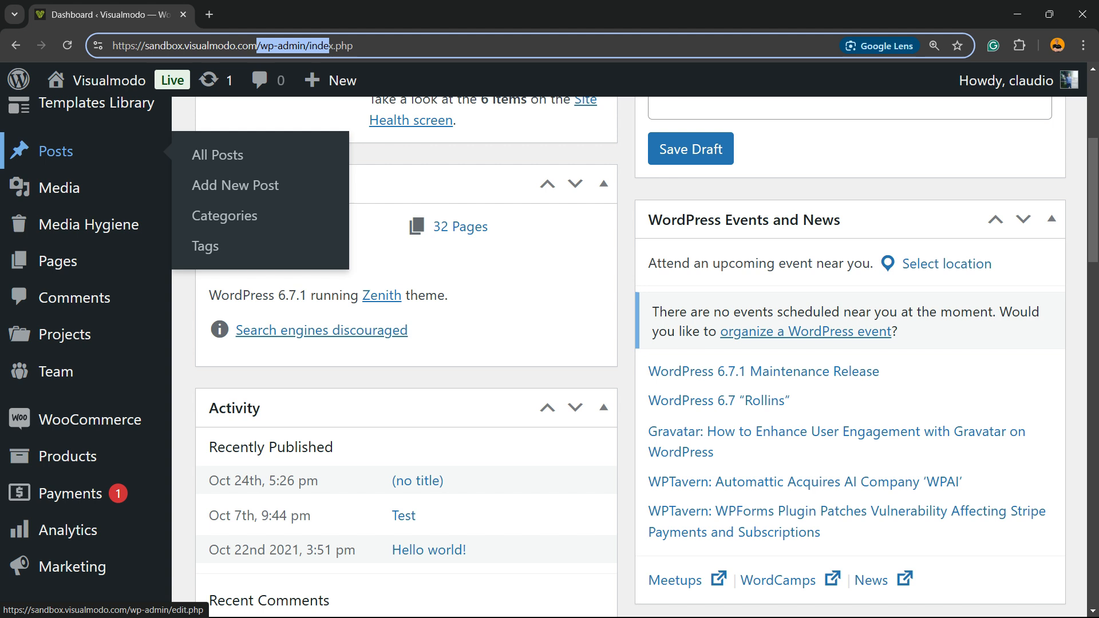
scroll(down, 3)
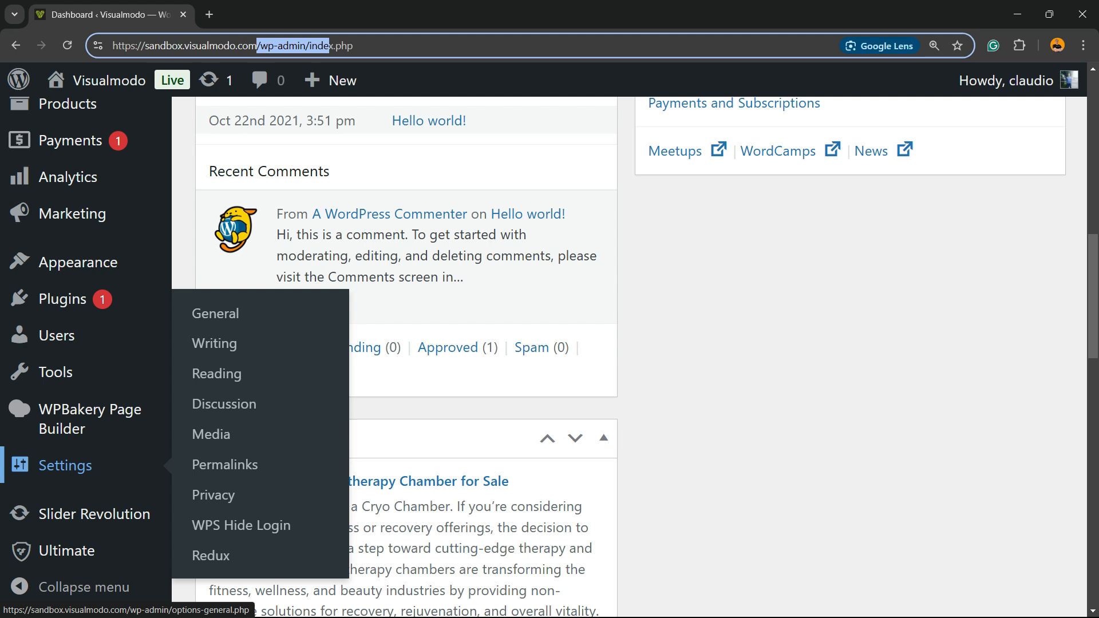
mouse_move(225, 465)
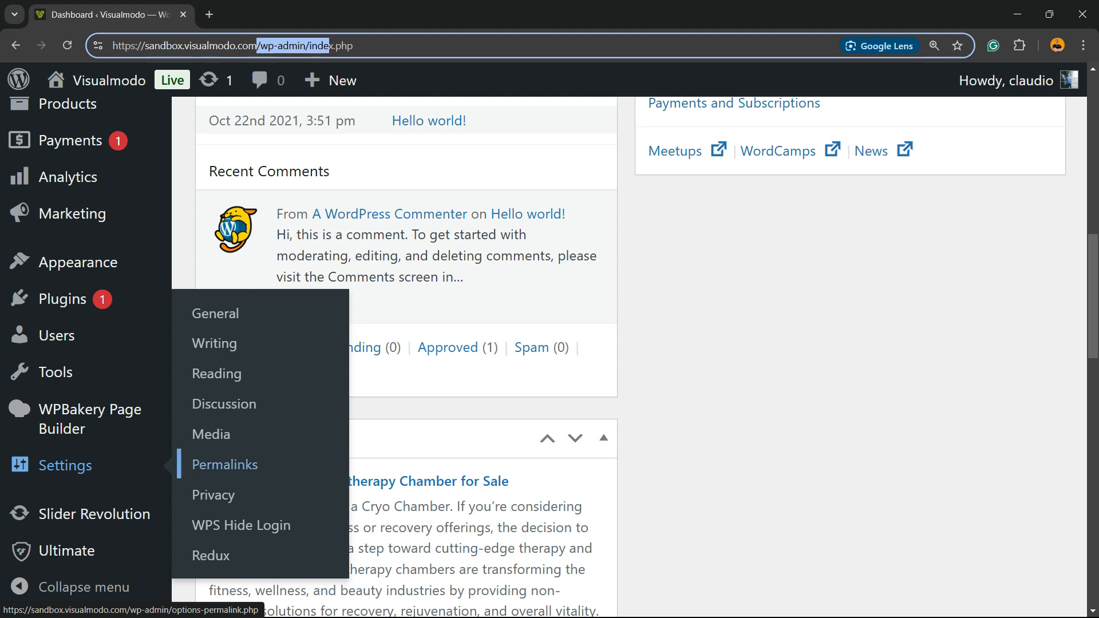
mouse_move(215, 313)
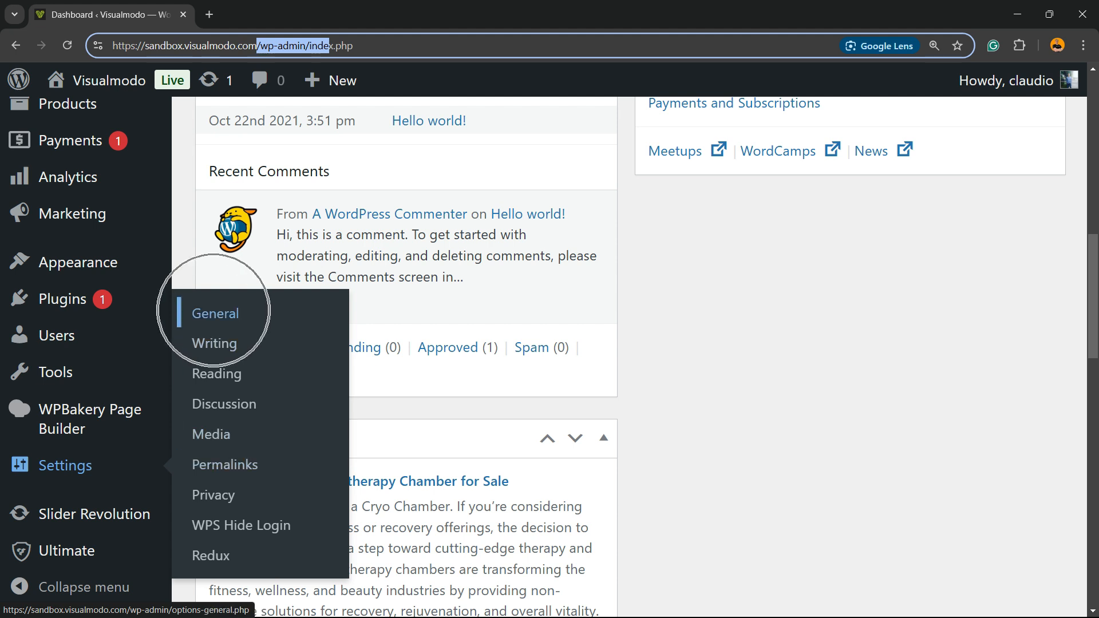
click(215, 313)
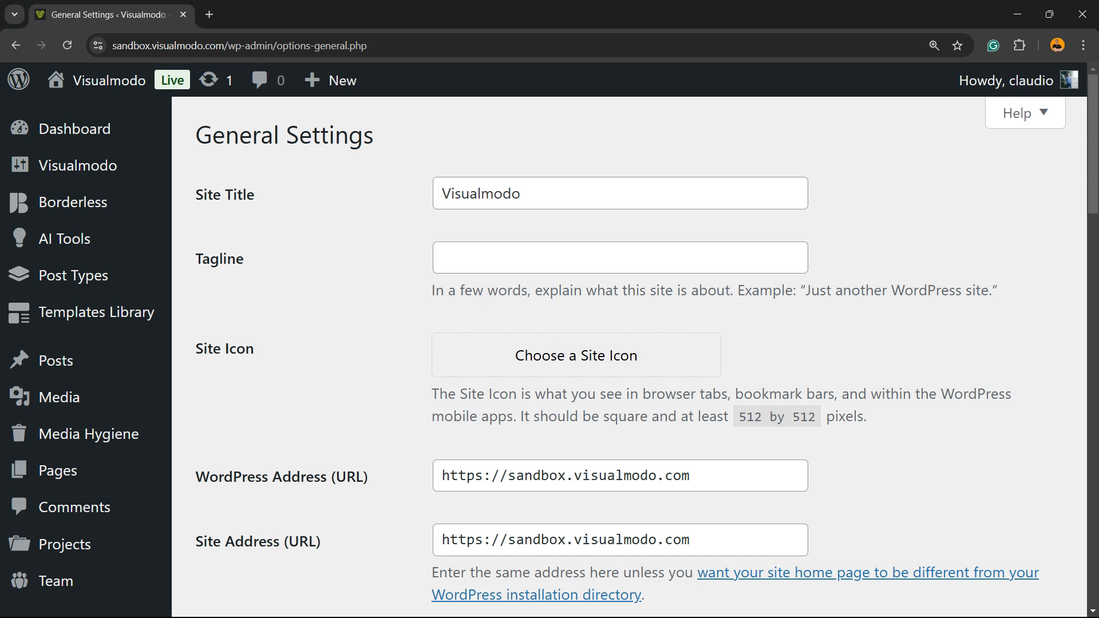
- Tick the Membership 'Anyone can register' checkbox in General Settings
scroll(down, 3)
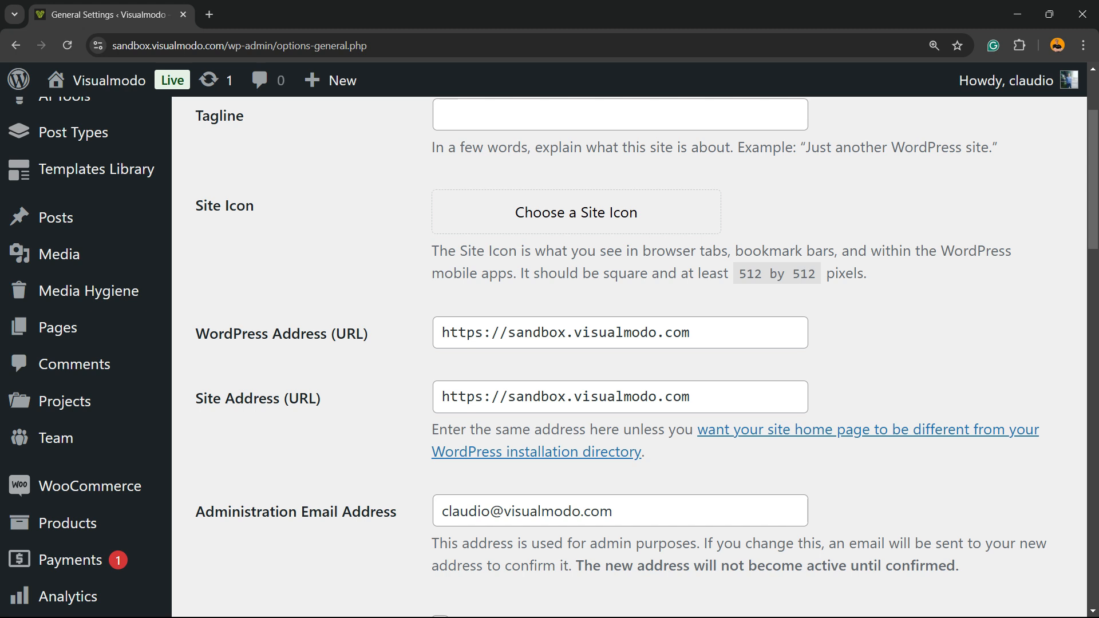
scroll(down, 3)
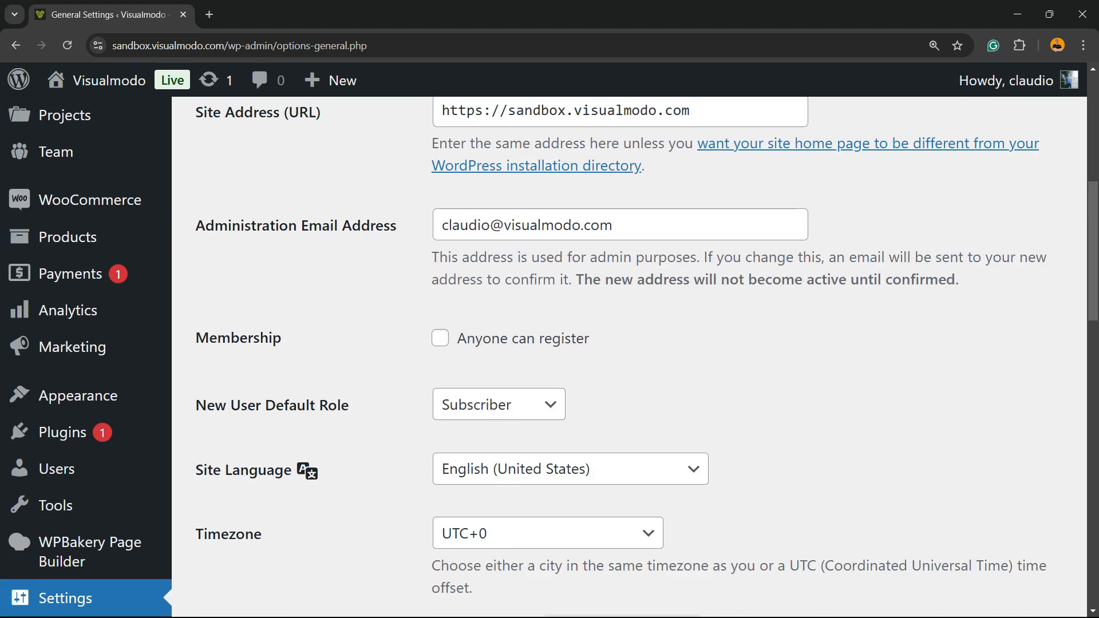
double_click(238, 337)
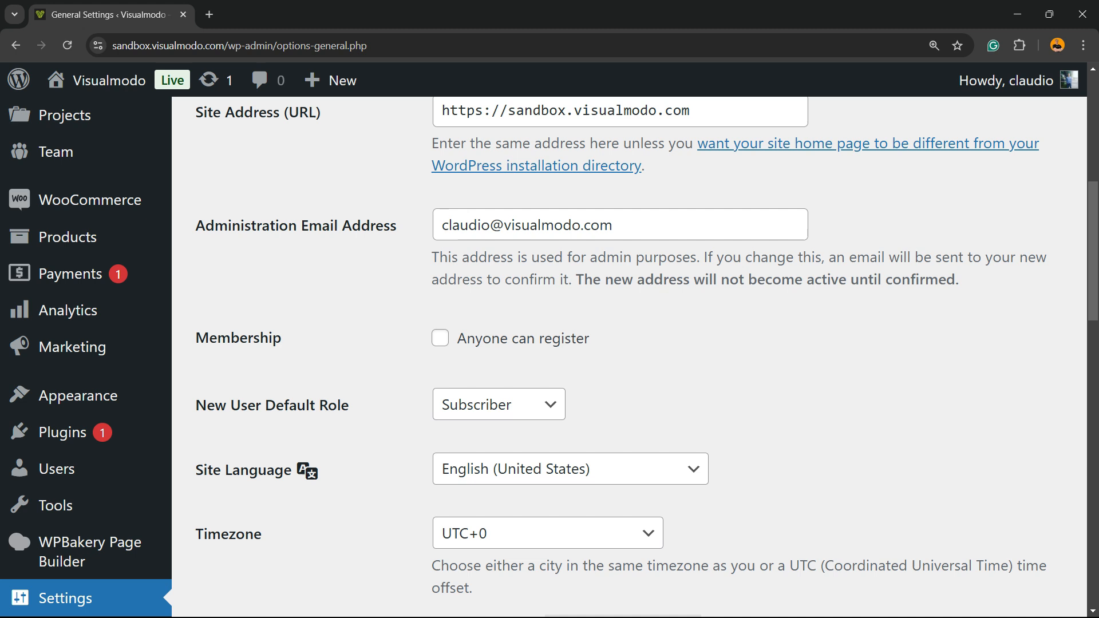
click(440, 338)
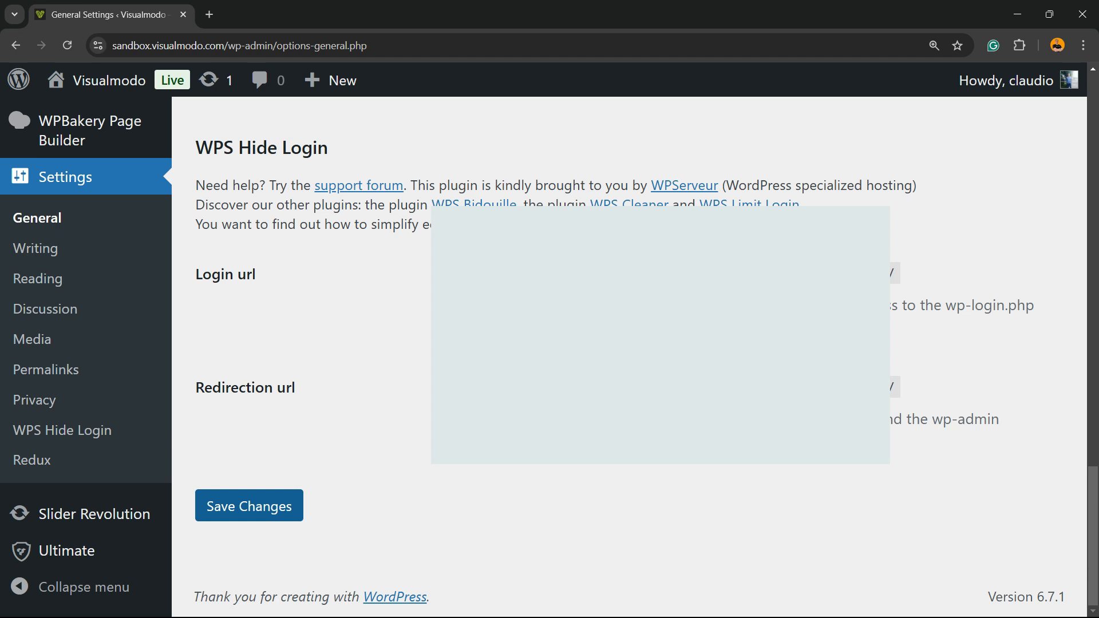
- Save the General Settings changes with registration for anyone enabled
click(248, 505)
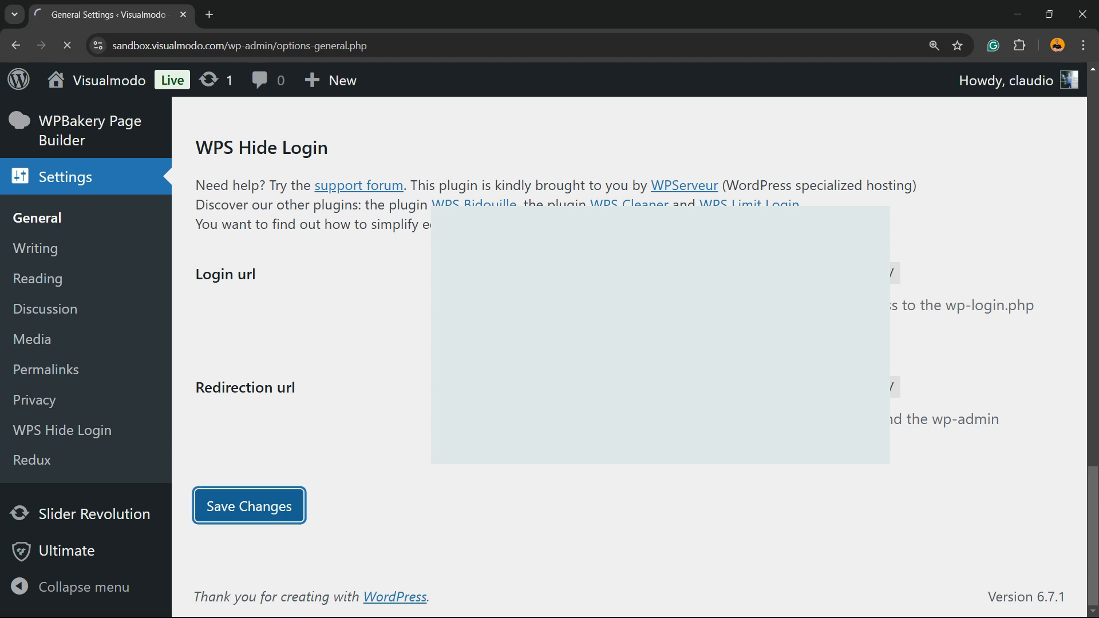
click(247, 506)
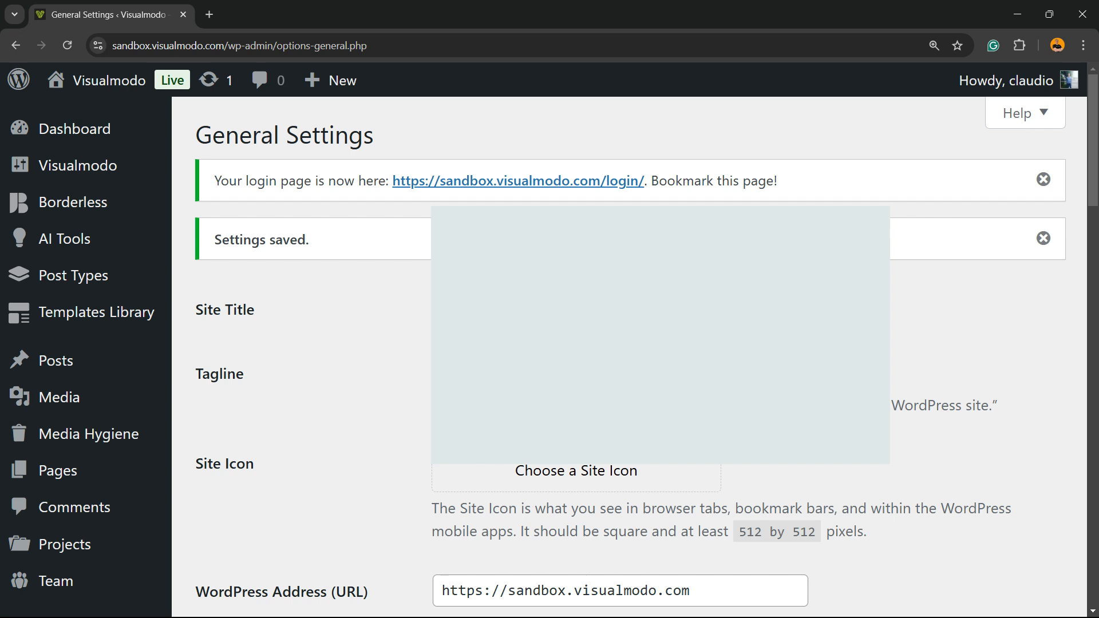
scroll(down, 3)
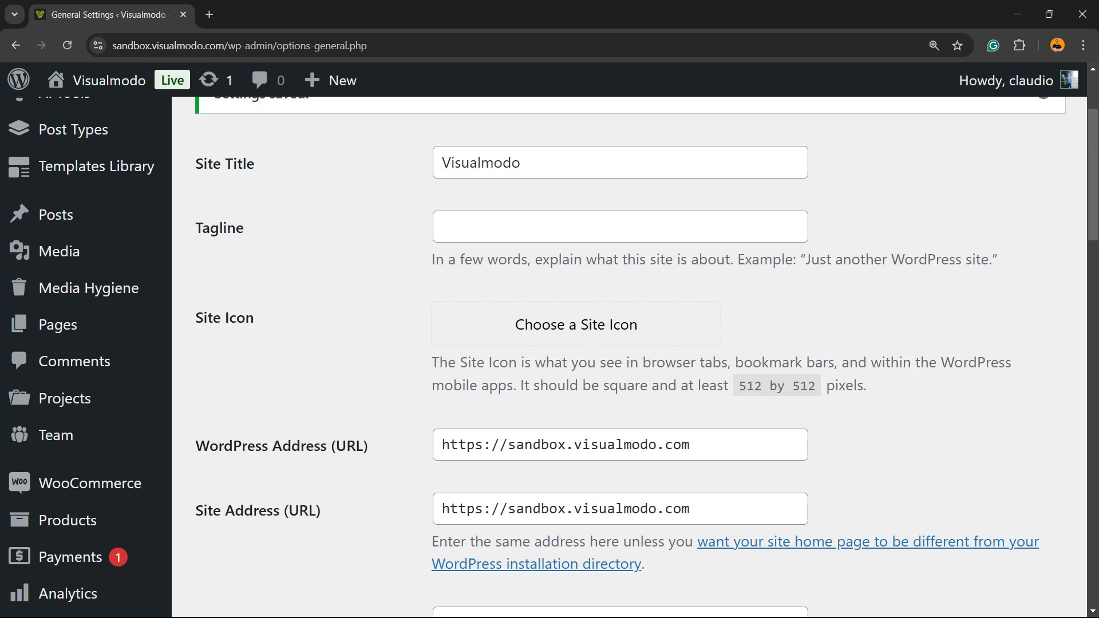
scroll(down, 3)
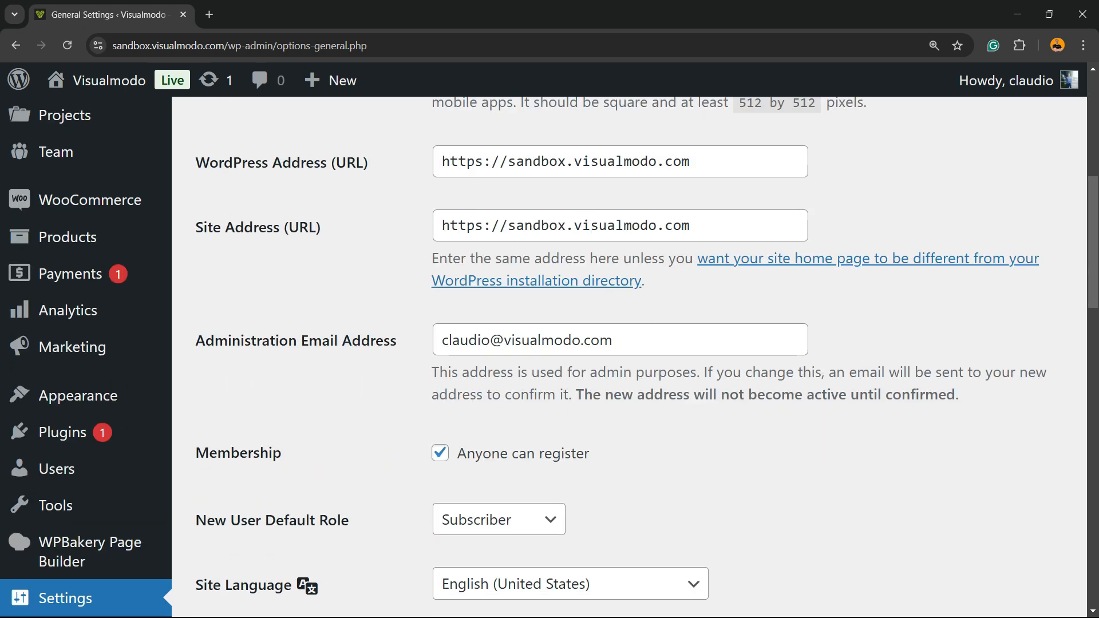